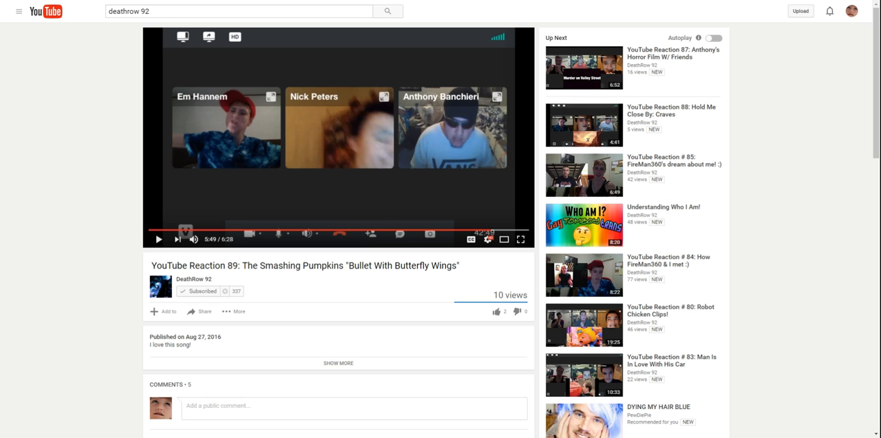
Scroll to the comments and expand the 2 replies under the first 'catchy' comment
scroll("down", 3)
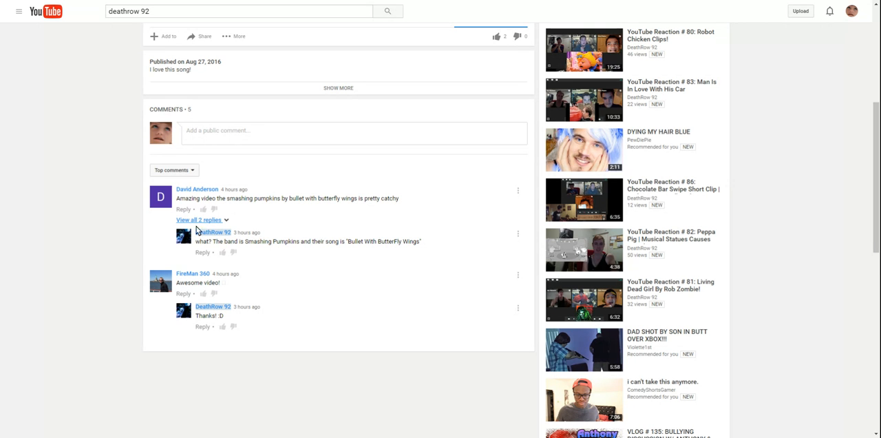
mouse_move(127, 194)
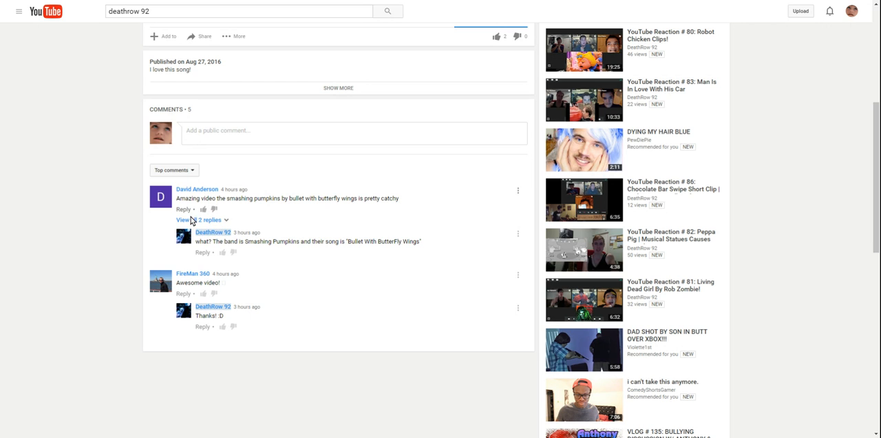
left_click(200, 220)
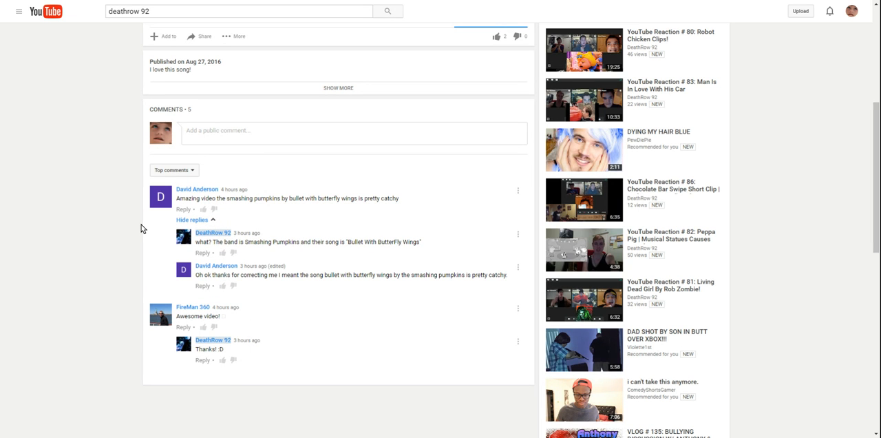
mouse_move(151, 227)
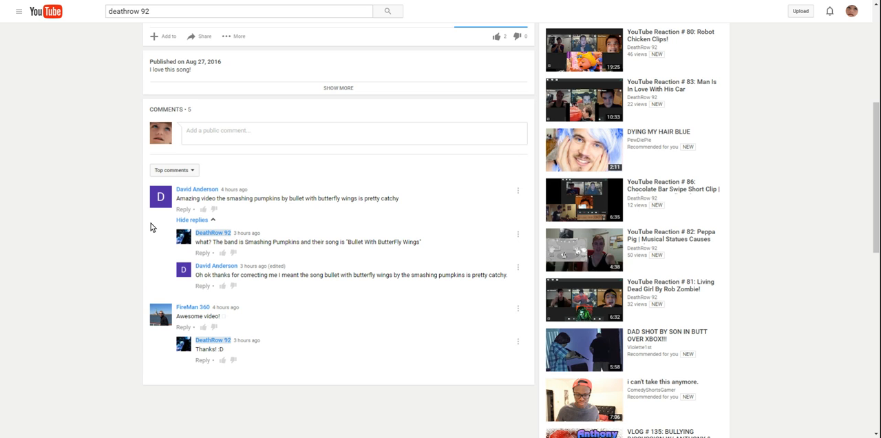